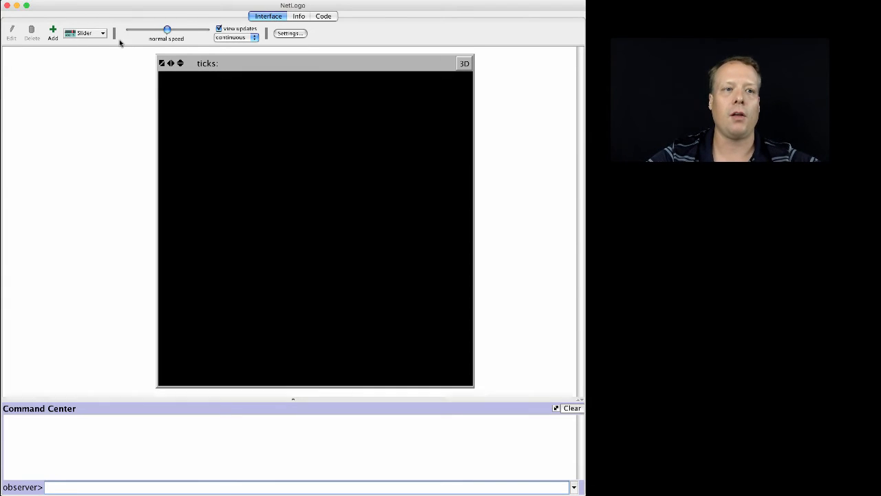
pyautogui.moveTo(54, 31)
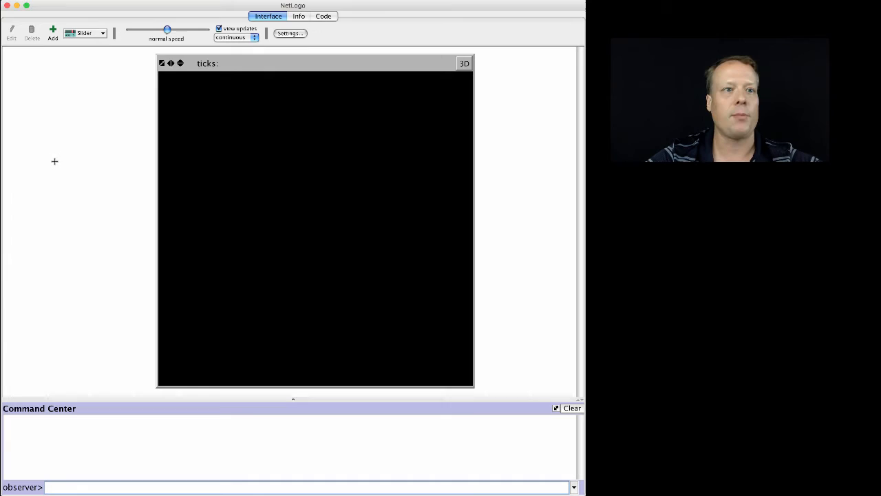
pyautogui.moveTo(52, 32)
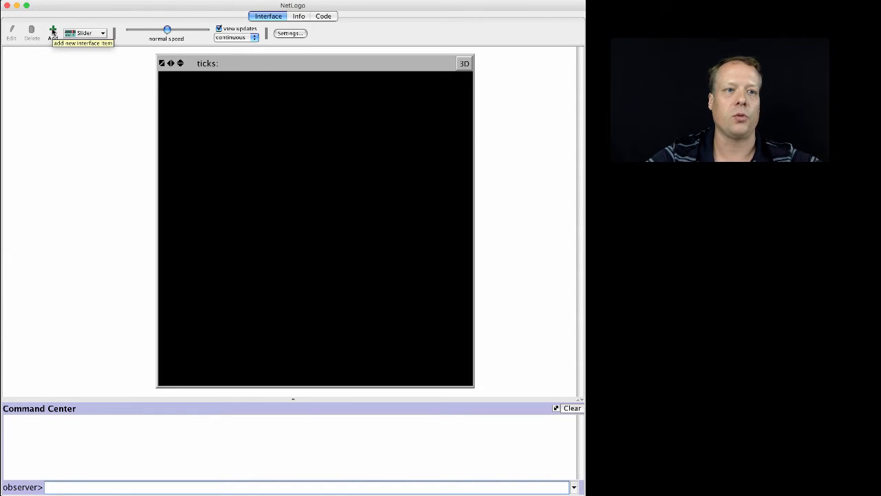
# Start a num-agents slider on the interface, then discard it
pyautogui.click(52, 32)
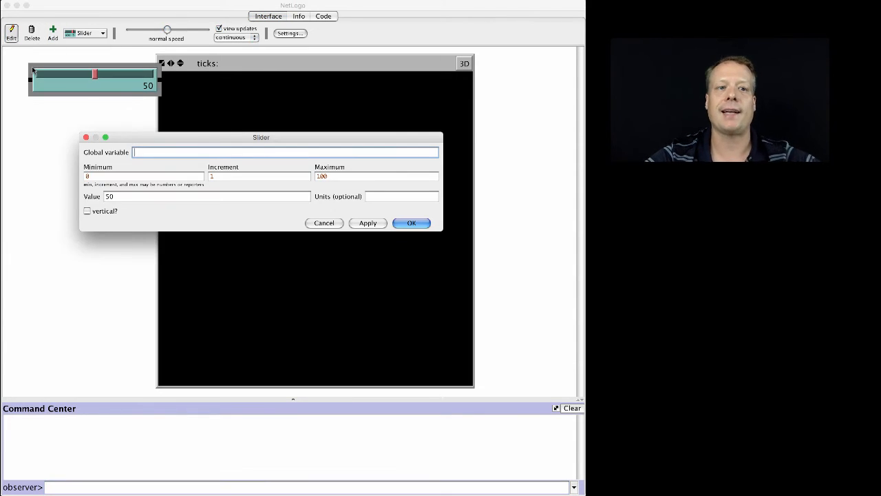
pyautogui.write('num-')
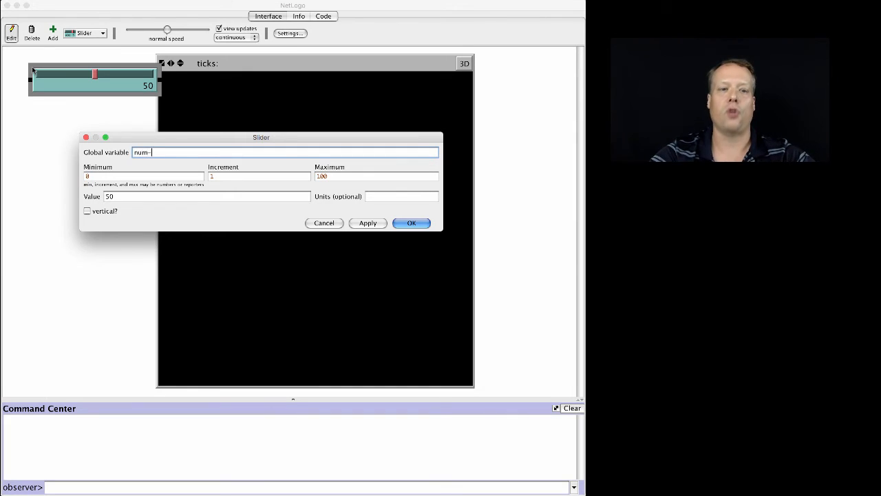
pyautogui.write('agents')
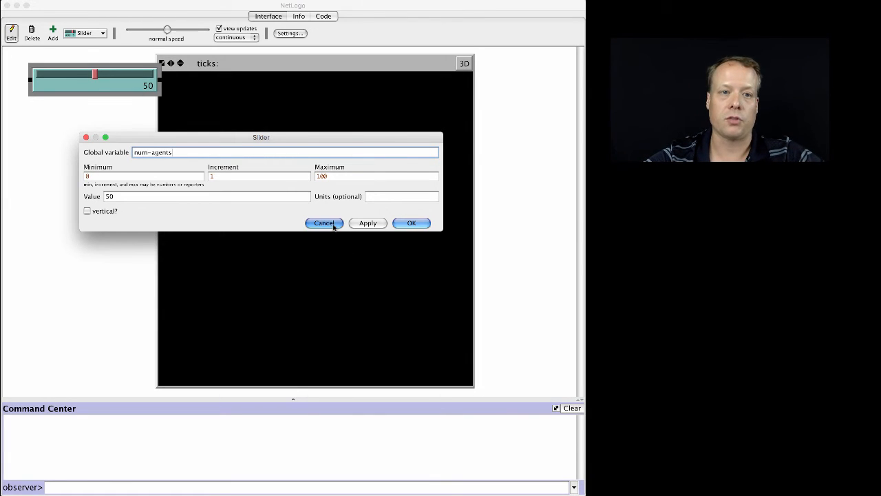
pyautogui.click(324, 223)
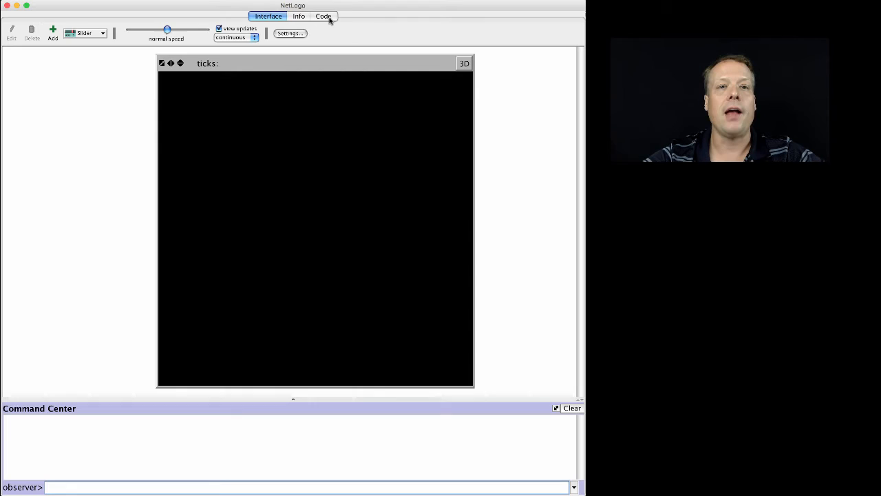
# Write a setup procedure containing ca and reset-ticks, plus an empty go procedure
pyautogui.click(323, 16)
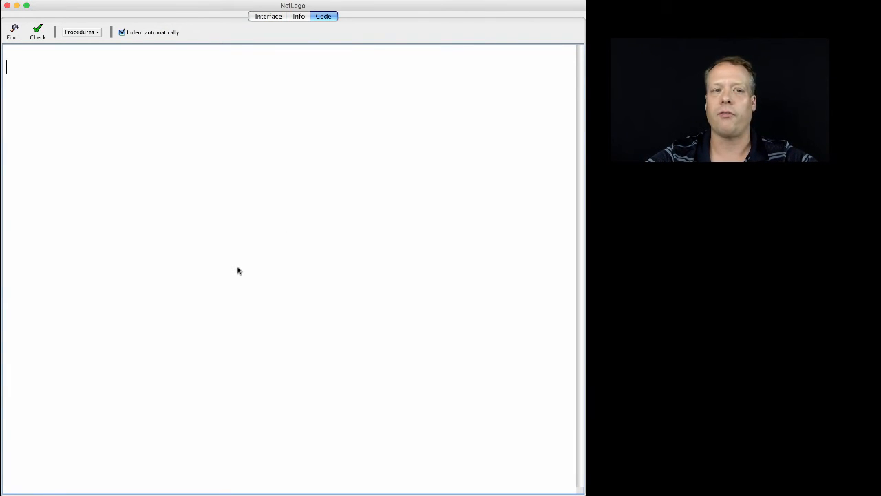
pyautogui.write('to setu')
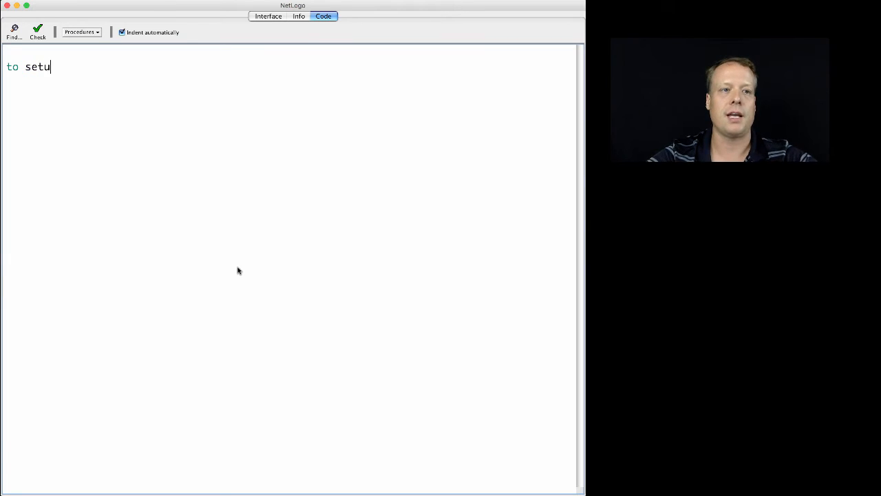
pyautogui.write('p')
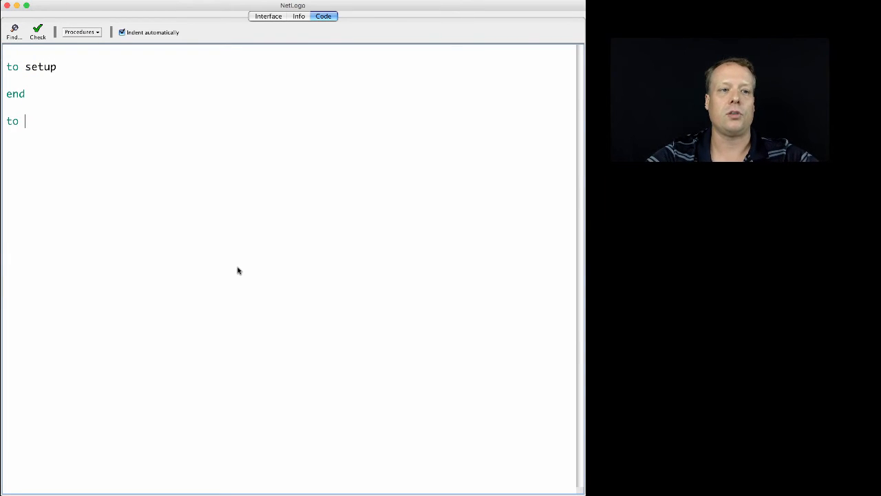
pyautogui.write('go')
pyautogui.write('end')
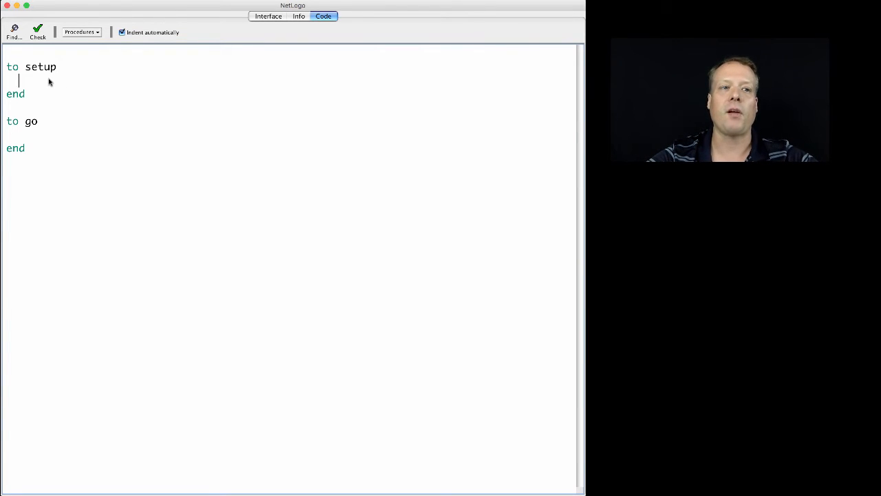
pyautogui.write('ca')
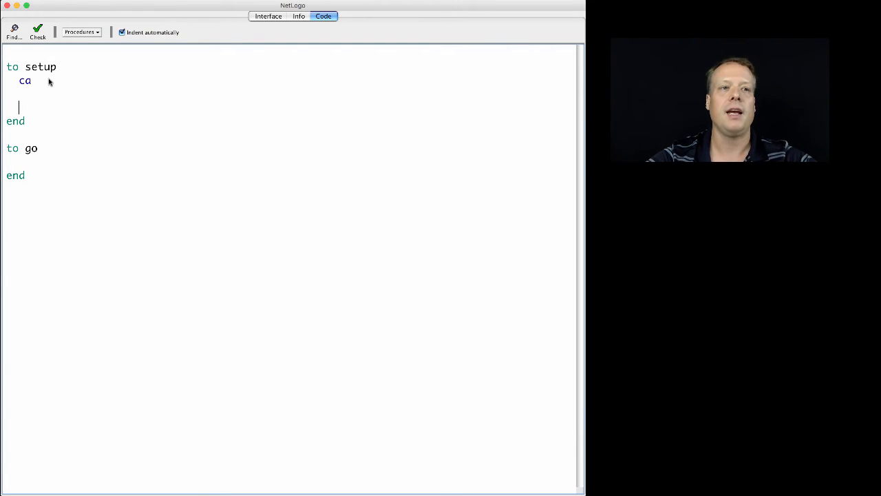
pyautogui.write('reset-ticks')
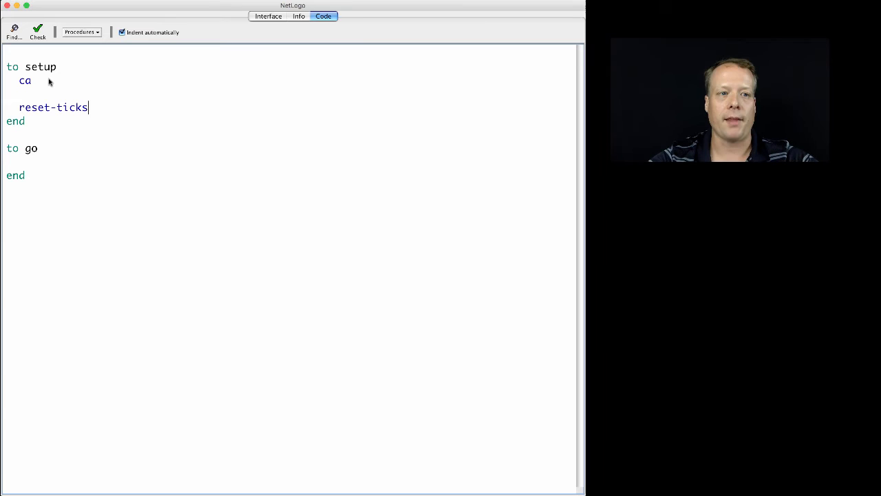
# Insert ';; creation of agents routine dependent on the slider' above reset-ticks
pyautogui.press('Return')
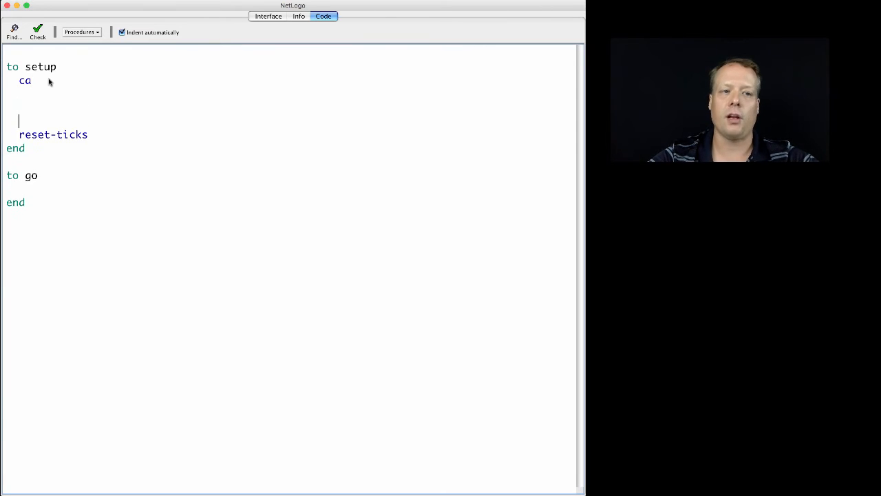
pyautogui.write(';; cre')
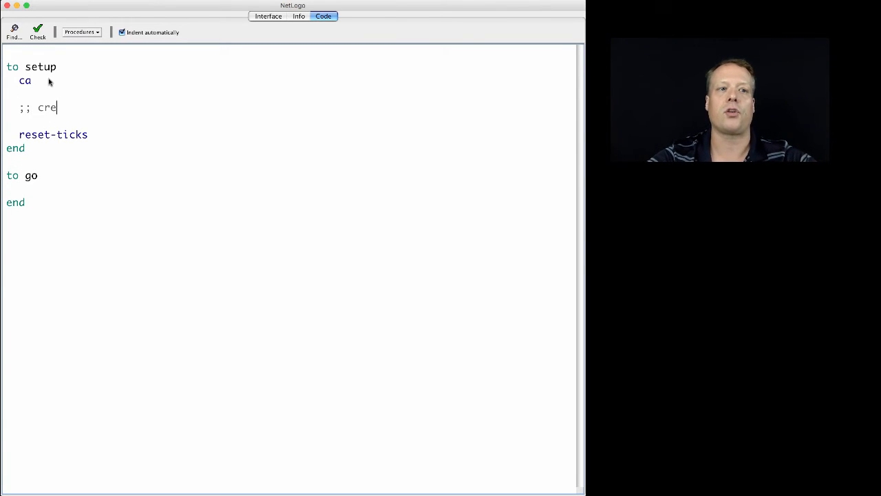
pyautogui.write('ation of')
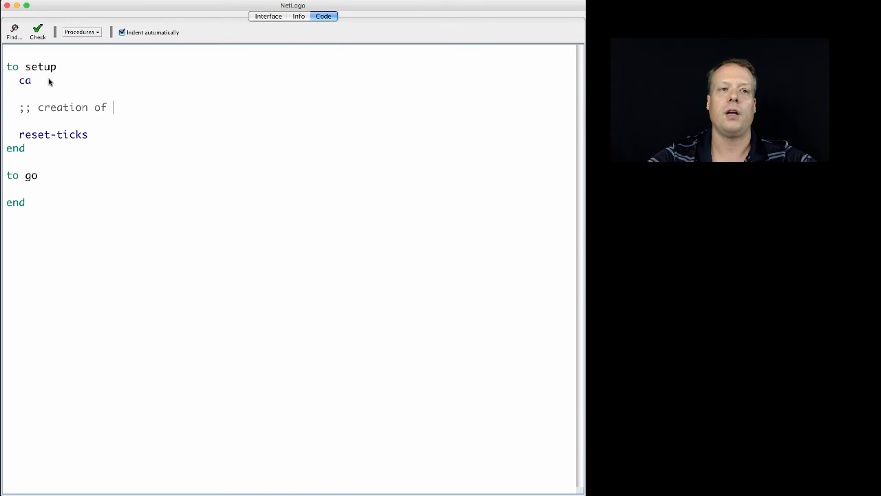
pyautogui.write('agents routi')
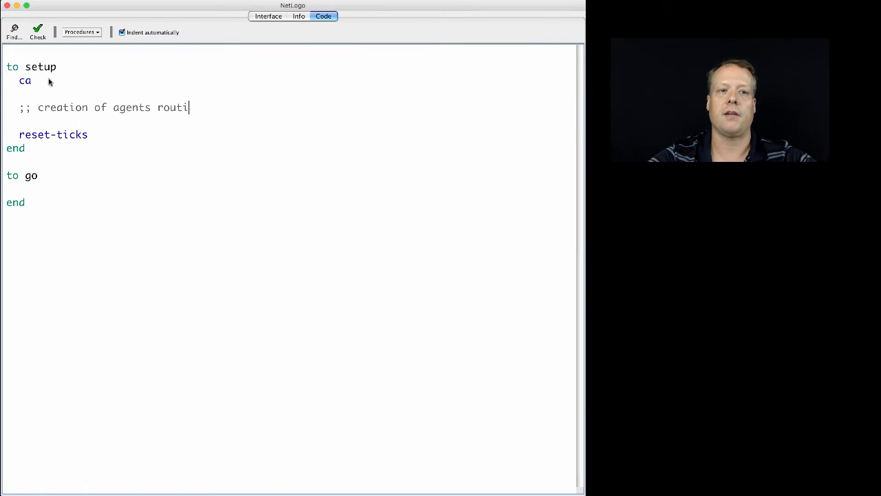
pyautogui.write('ne')
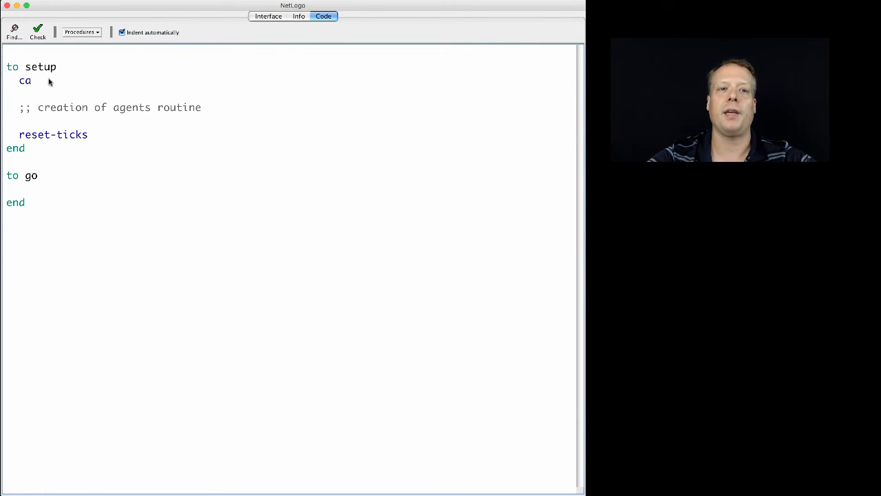
pyautogui.write('dependent on th')
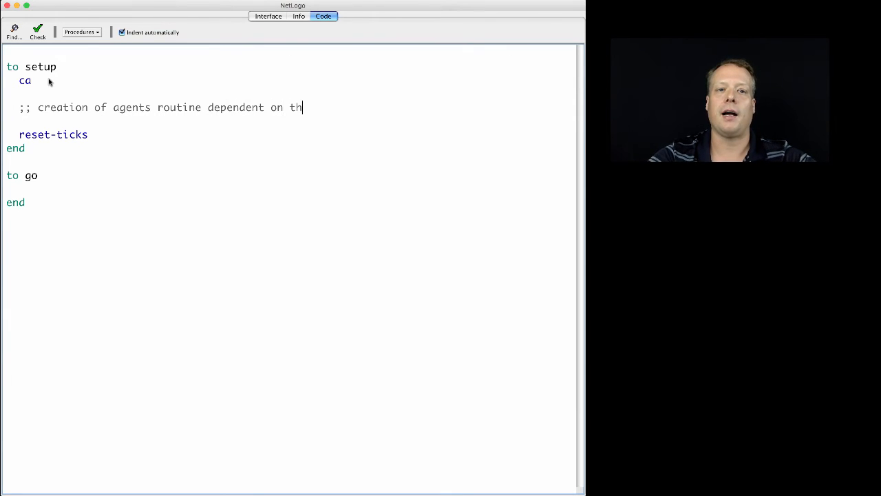
pyautogui.write('e slider')
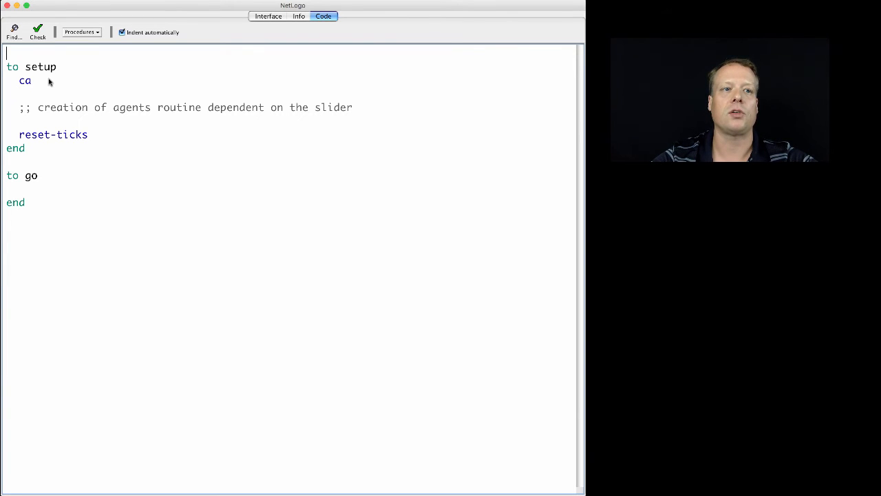
# Declare turtles-own [ ] with the comment 'add a property related to adoption'
pyautogui.write('turtl')
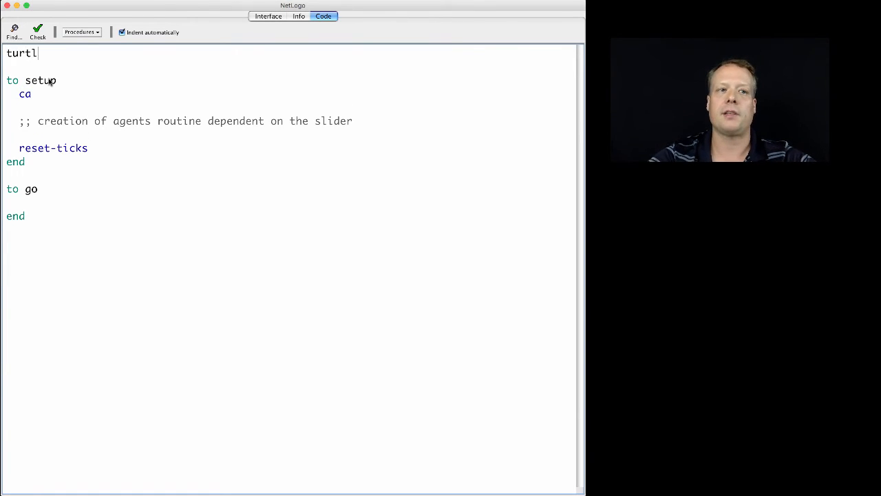
pyautogui.write('es-own [')
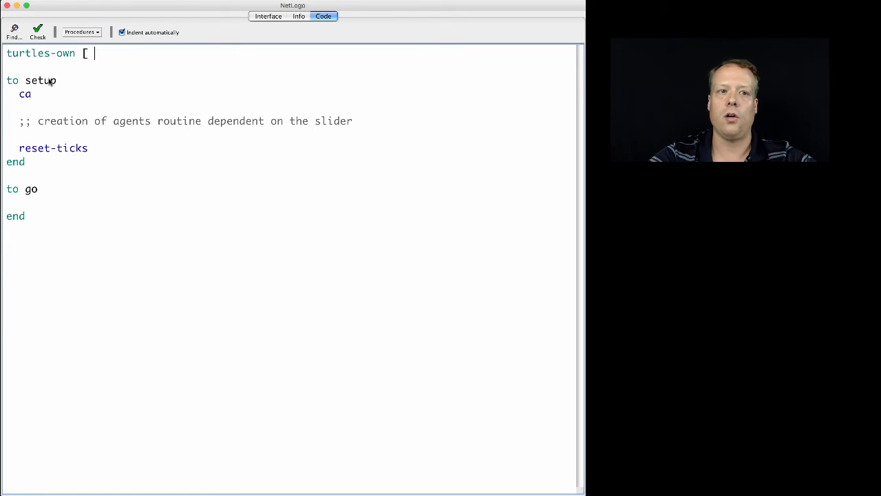
pyautogui.write('] ;;')
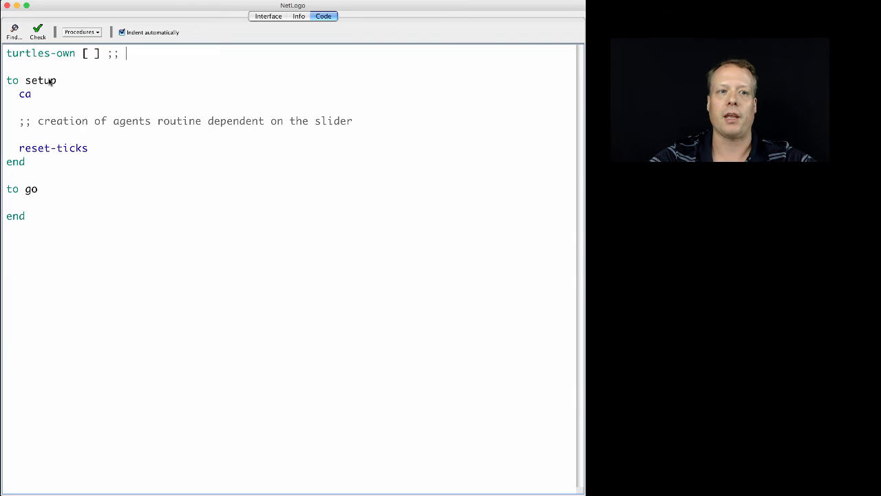
pyautogui.write('add a property related to')
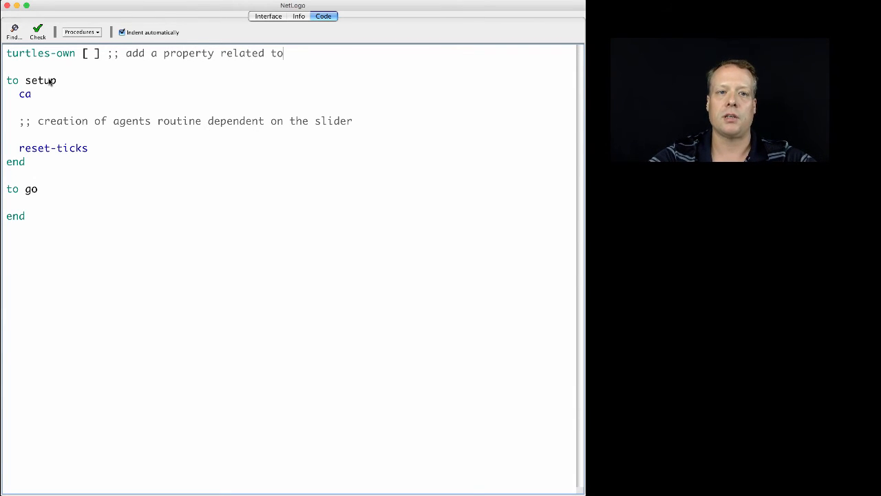
pyautogui.write('adoption')
pyautogui.write(';; ne')
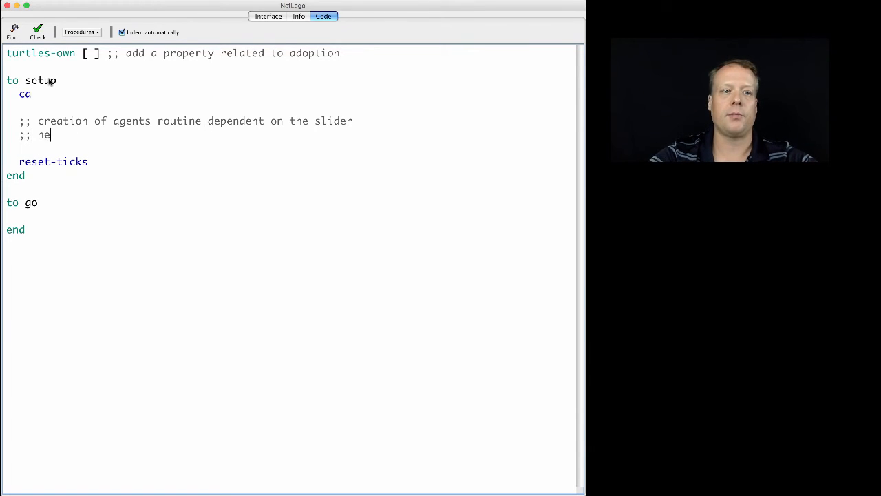
# Add a setup comment: 'adoption property needs to be initialized in the setup'
pyautogui.write('doption')
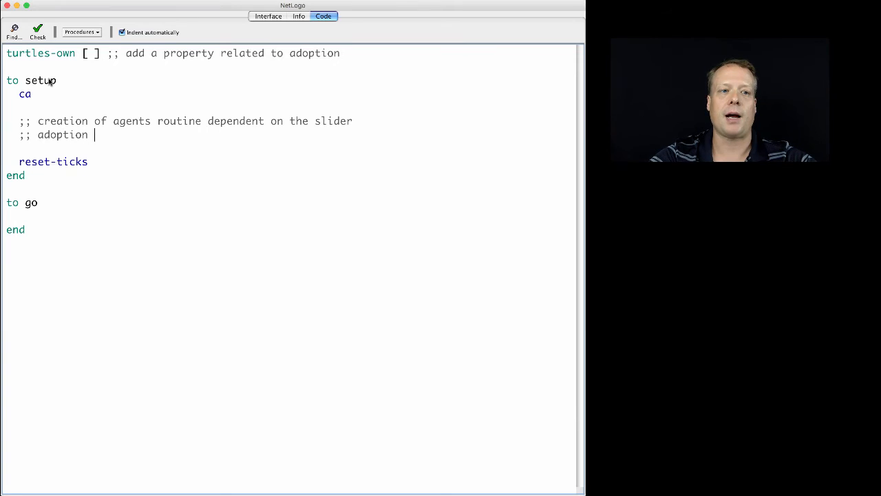
pyautogui.write('property needs')
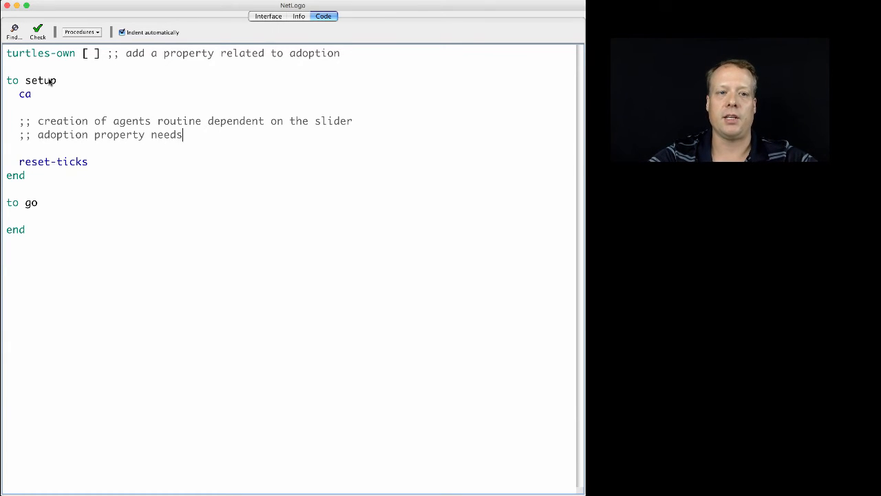
pyautogui.write('to be initia')
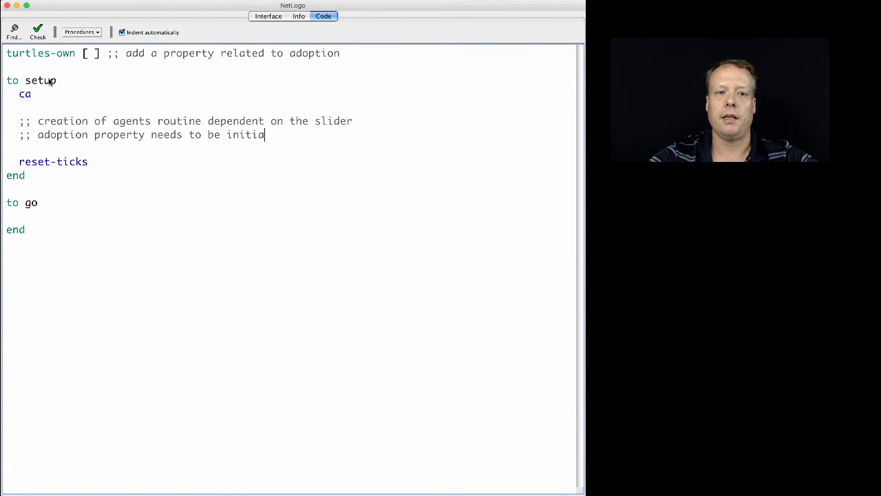
pyautogui.write('lized')
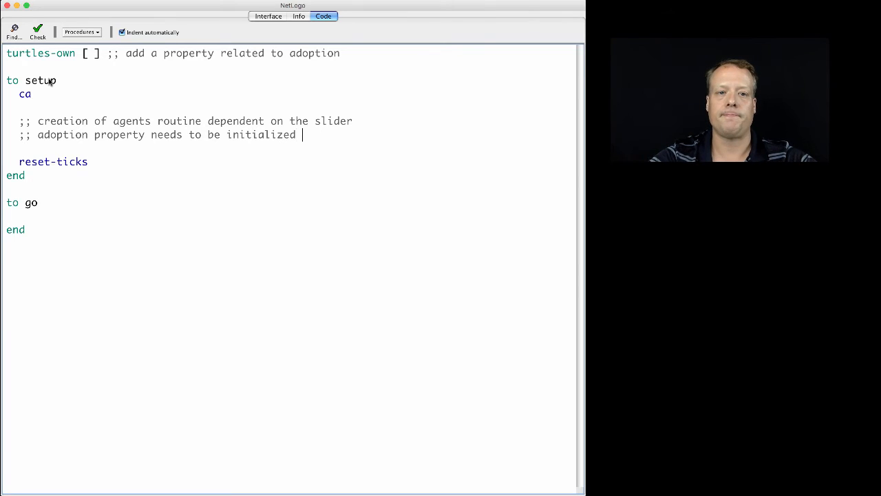
pyautogui.write('in the setup')
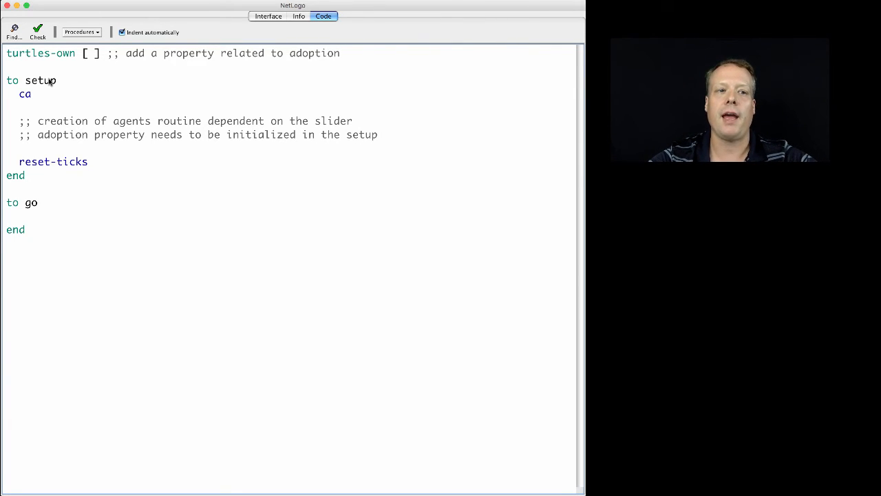
# Add ';; ask the turtles to adopt or not adopt randomly' inside go
pyautogui.click(19, 216)
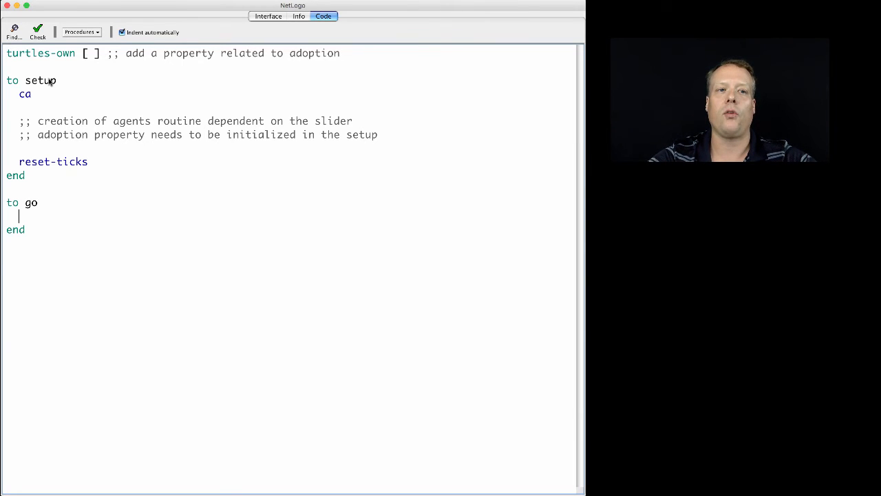
pyautogui.press('Return')
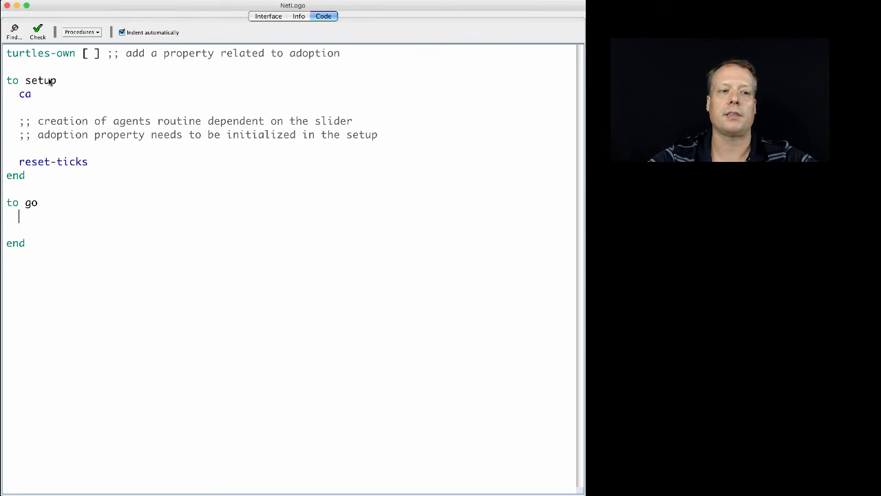
pyautogui.write(';;')
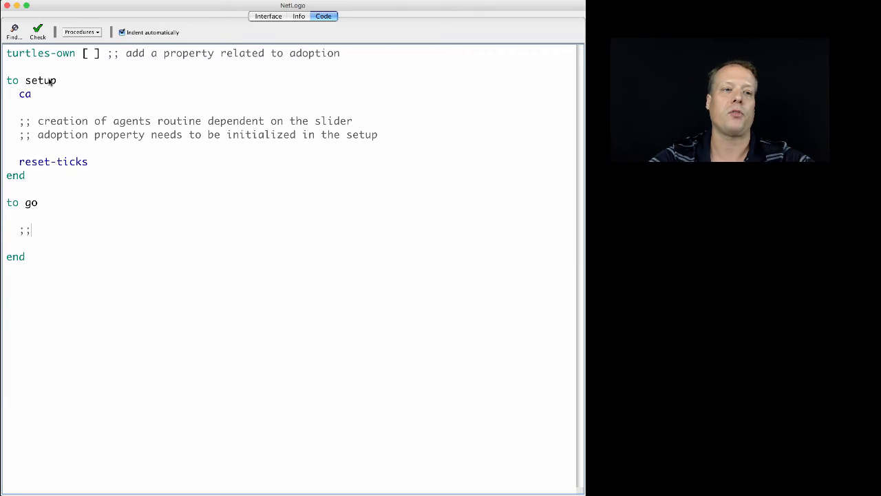
pyautogui.write('ask')
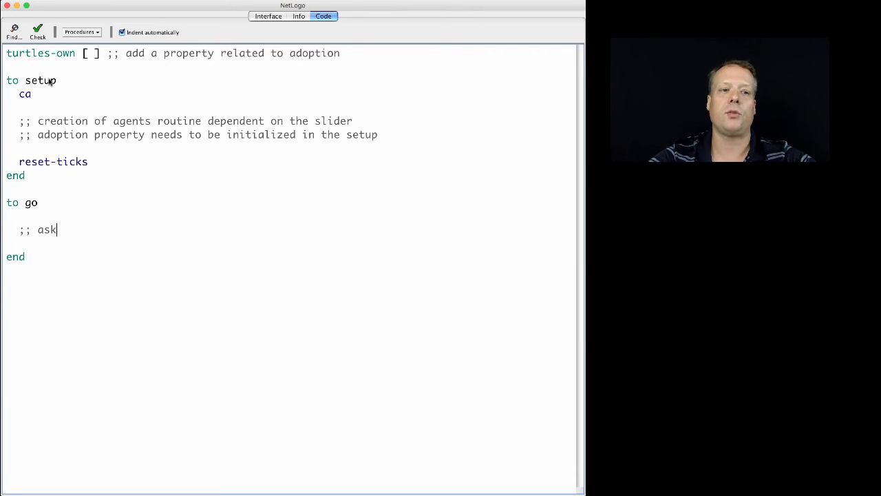
pyautogui.write('the turtles')
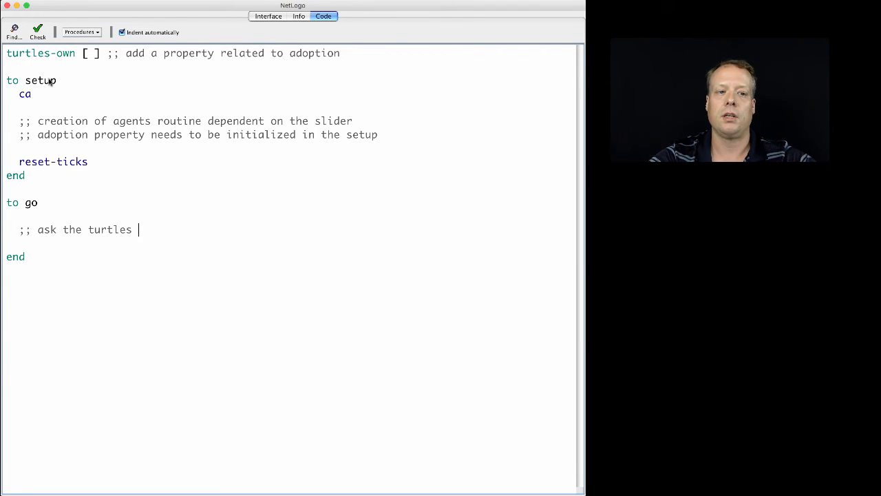
pyautogui.write('to adopt or not a')
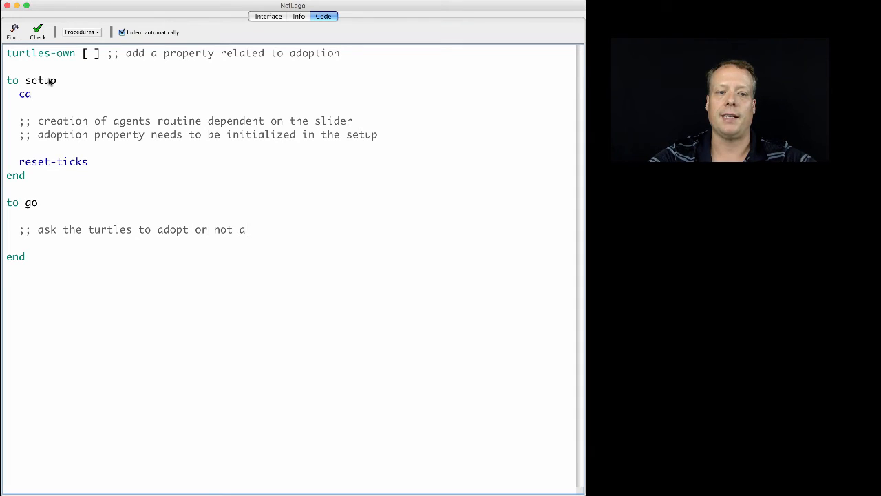
pyautogui.write('dopt randoml')
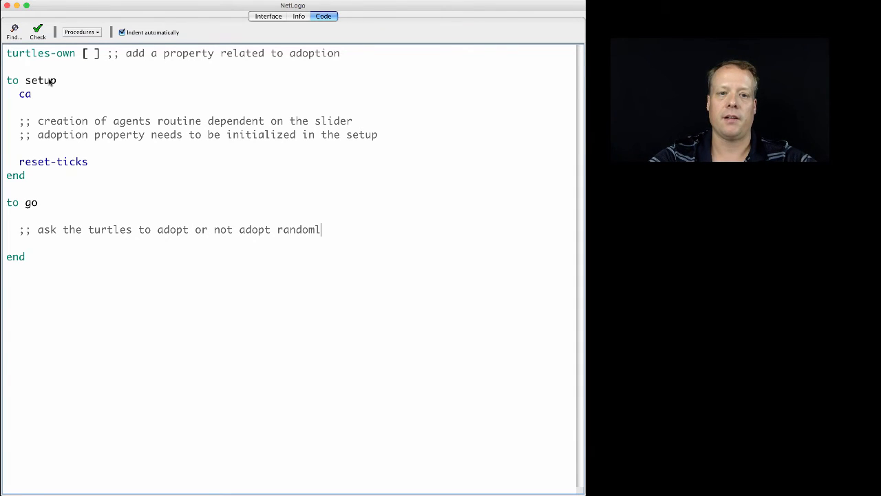
pyautogui.write('y')
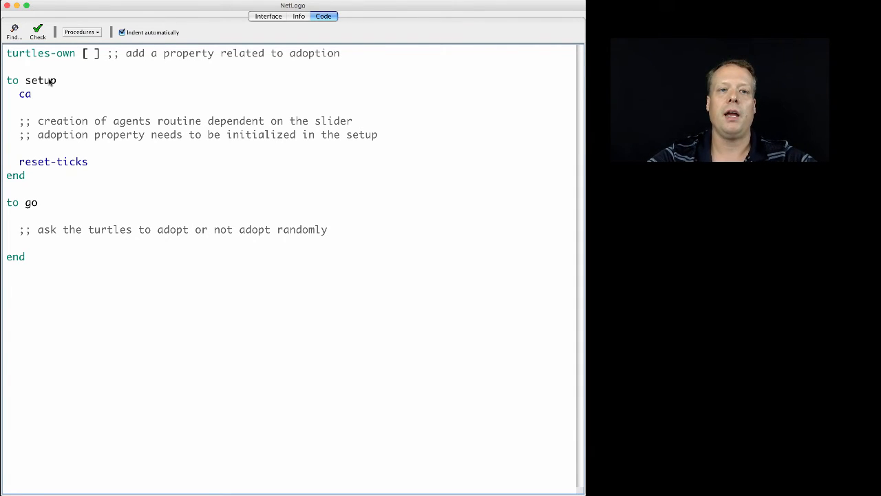
pyautogui.click(88, 161)
pyautogui.write(';; separate the turtles sp')
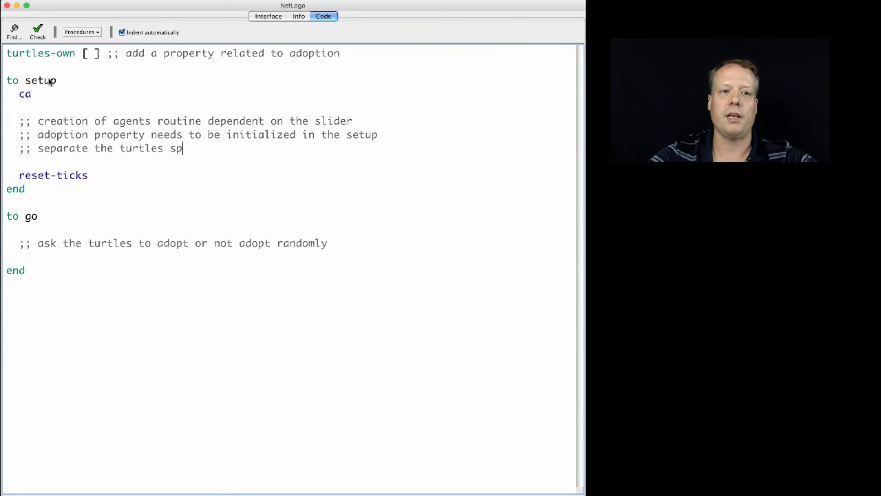
# Complete the setup comment so it reads ';; separate the turtles spatially'
pyautogui.write('atially')
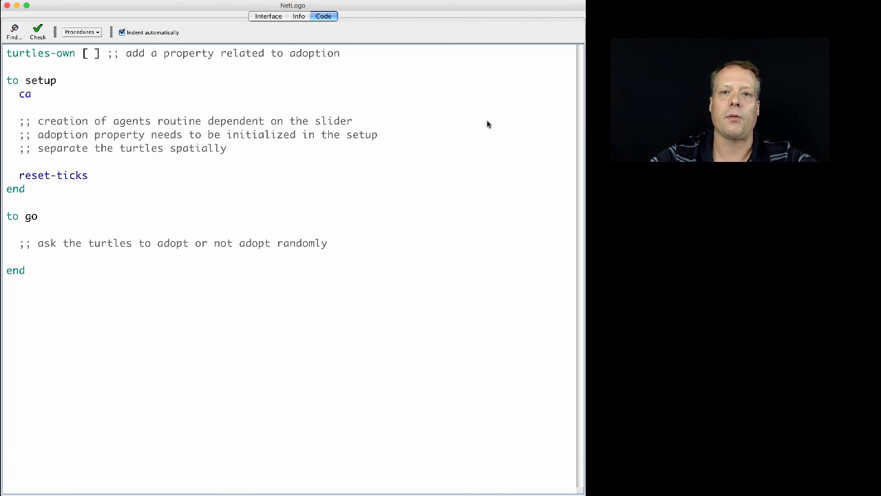
pyautogui.moveTo(556, 153)
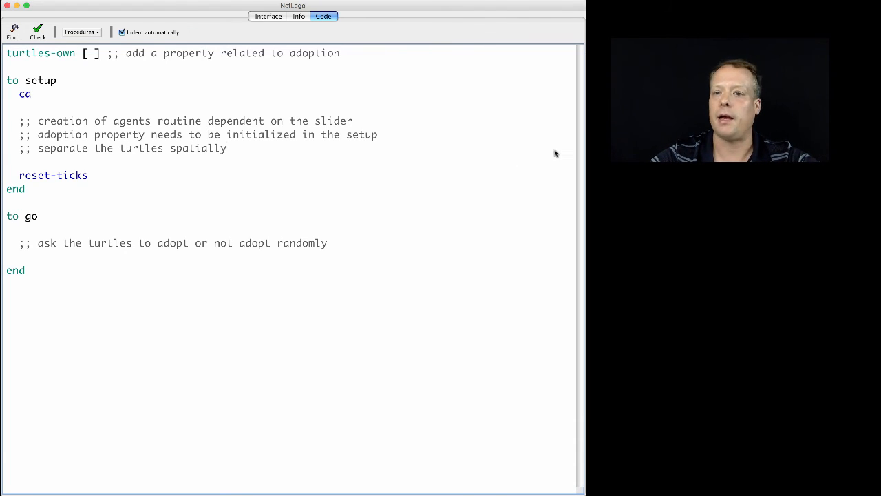